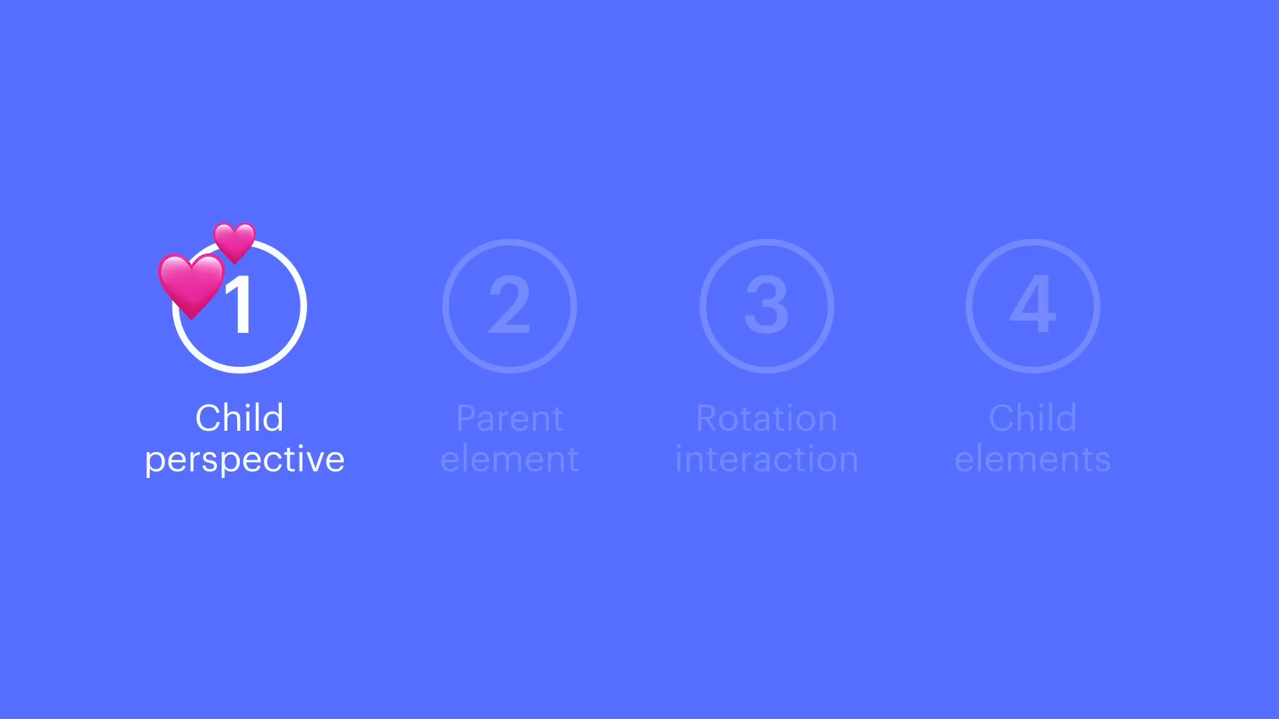
Step: Give the div block the class Parent and a 400px width, making a large square
click(509, 306)
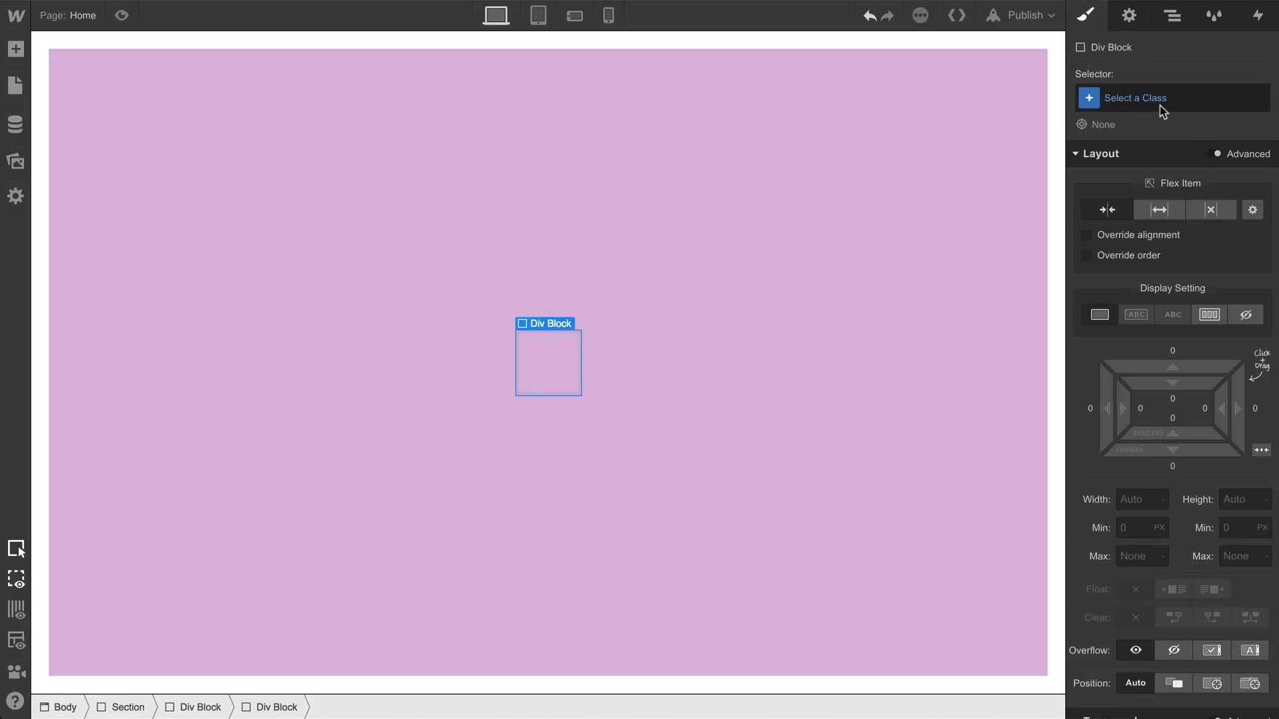
text(Parent)
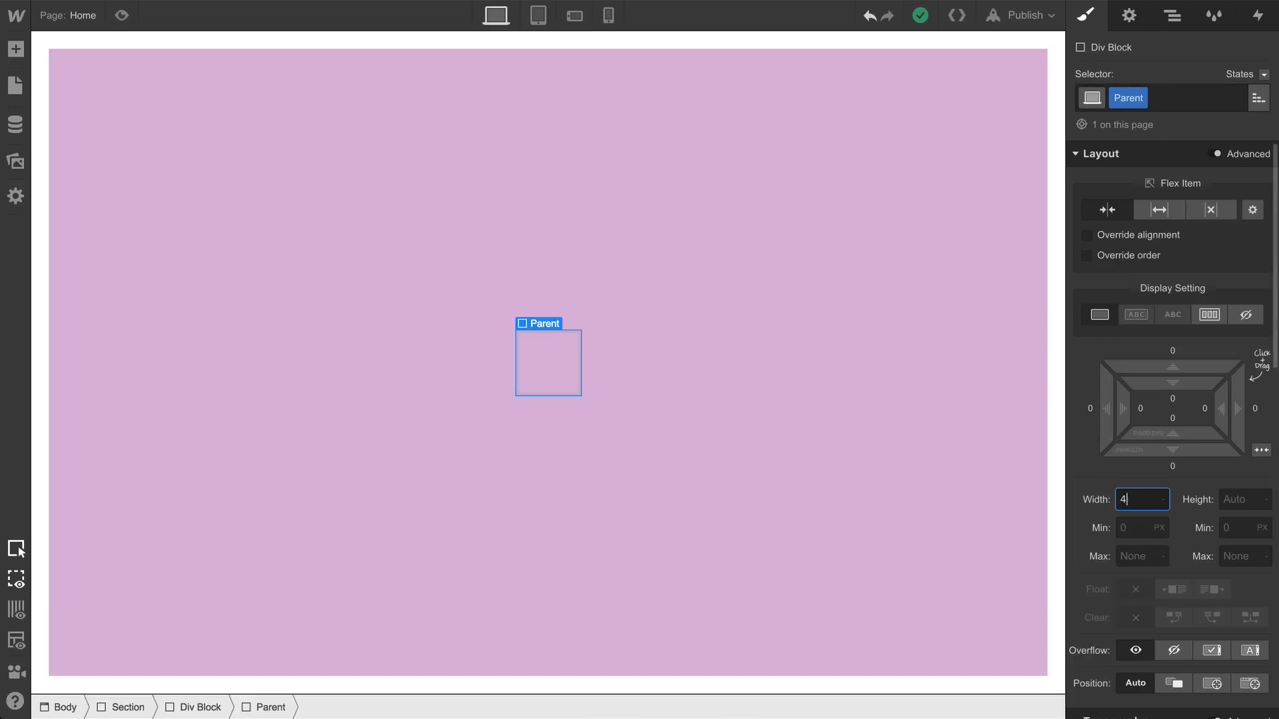
text(400)
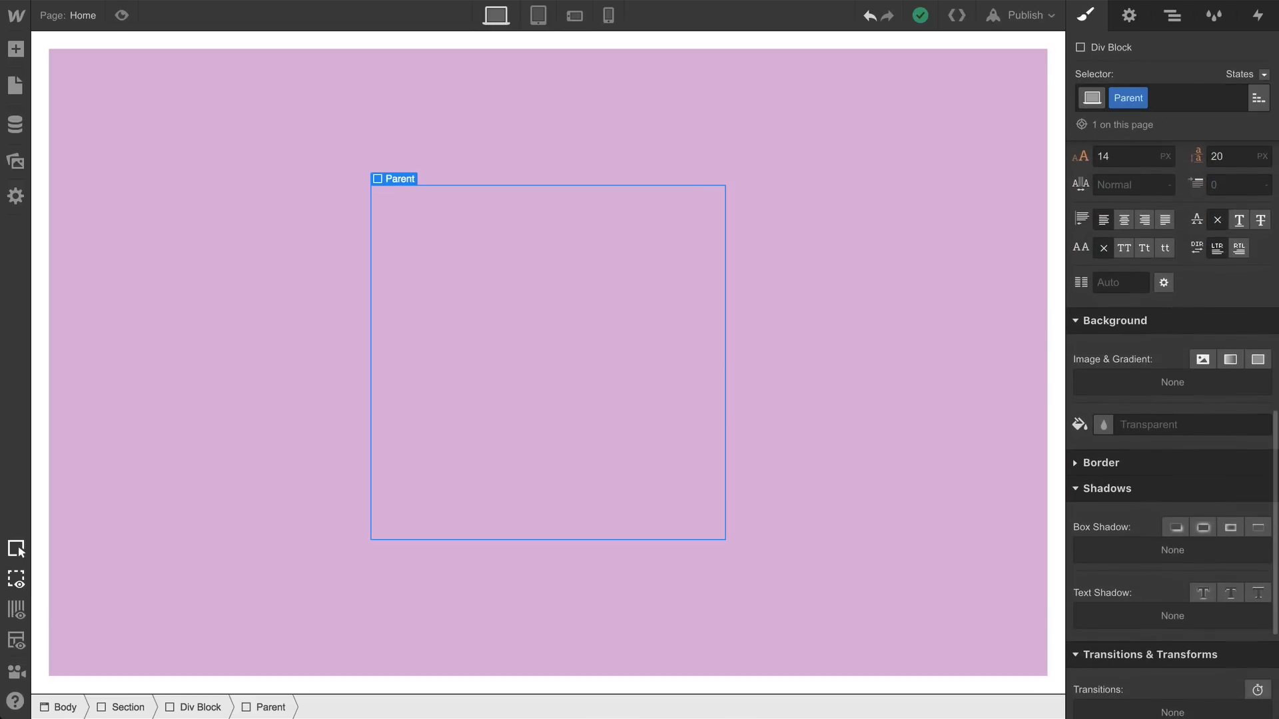
click(1103, 424)
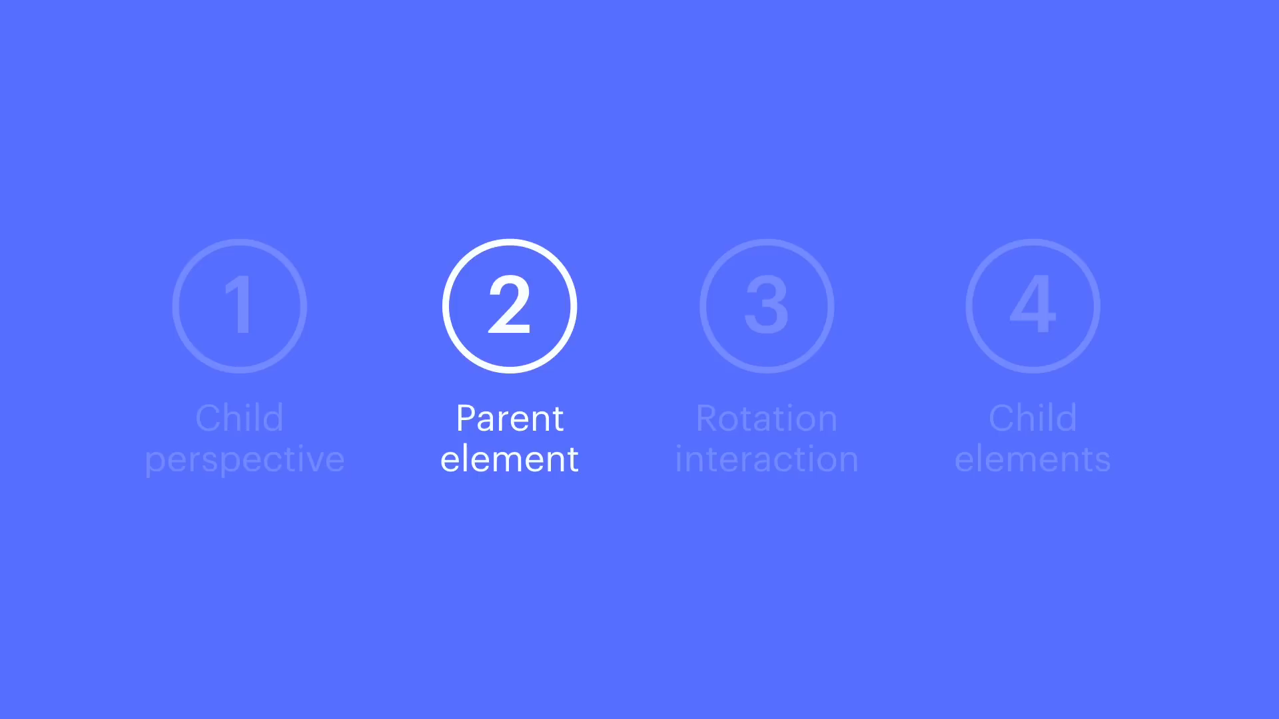
Step: Give Parent a translucent white background, 1000px children perspective and a Rotate X 0.001° transform
click(766, 307)
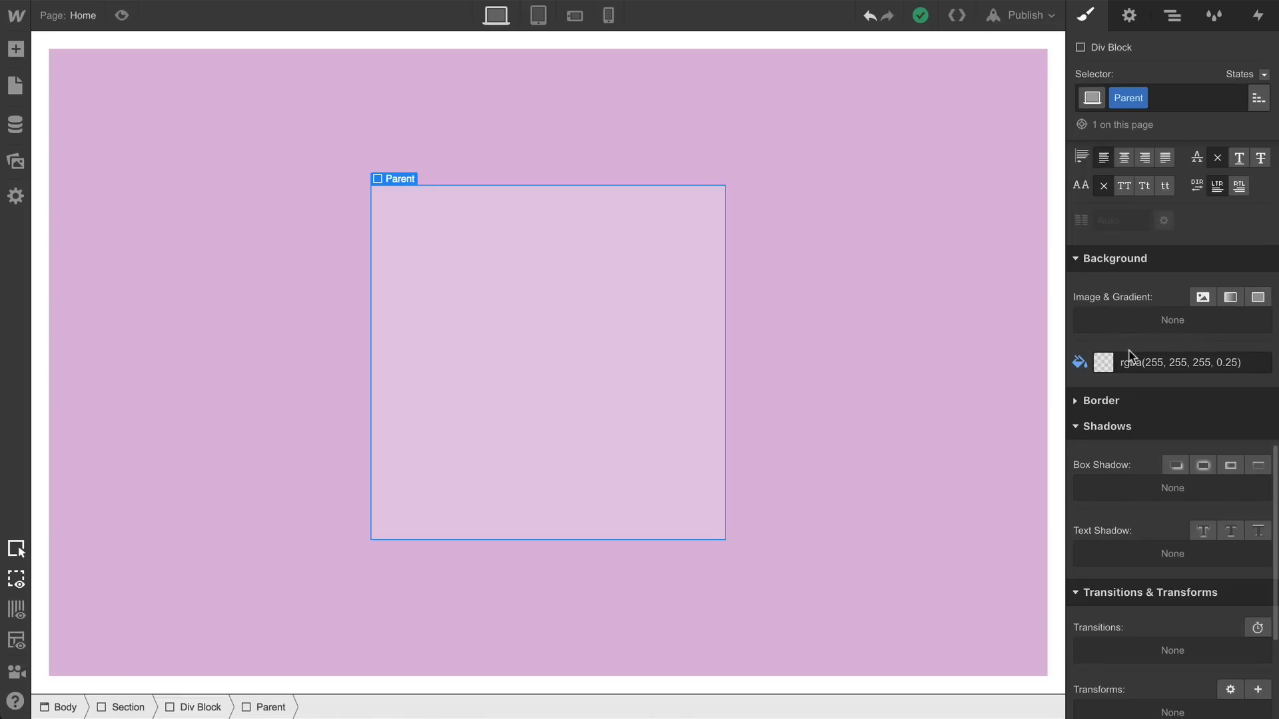
scroll(down, 3)
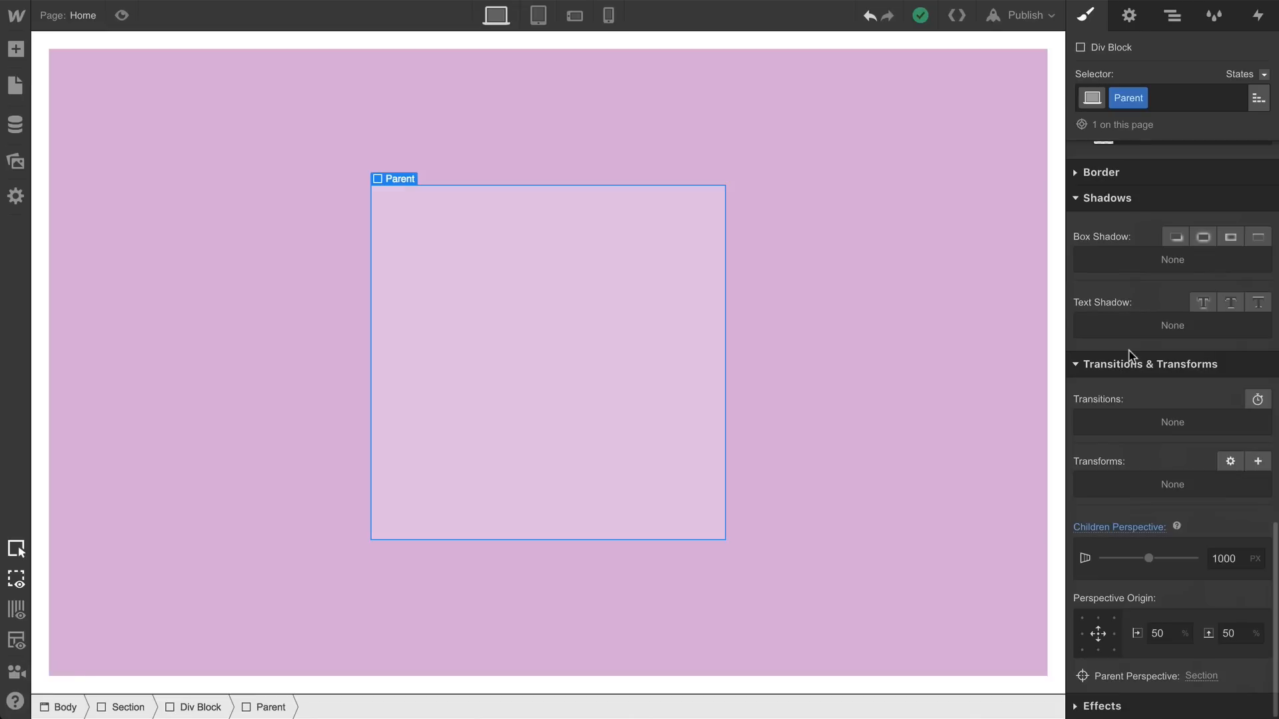
click(1258, 460)
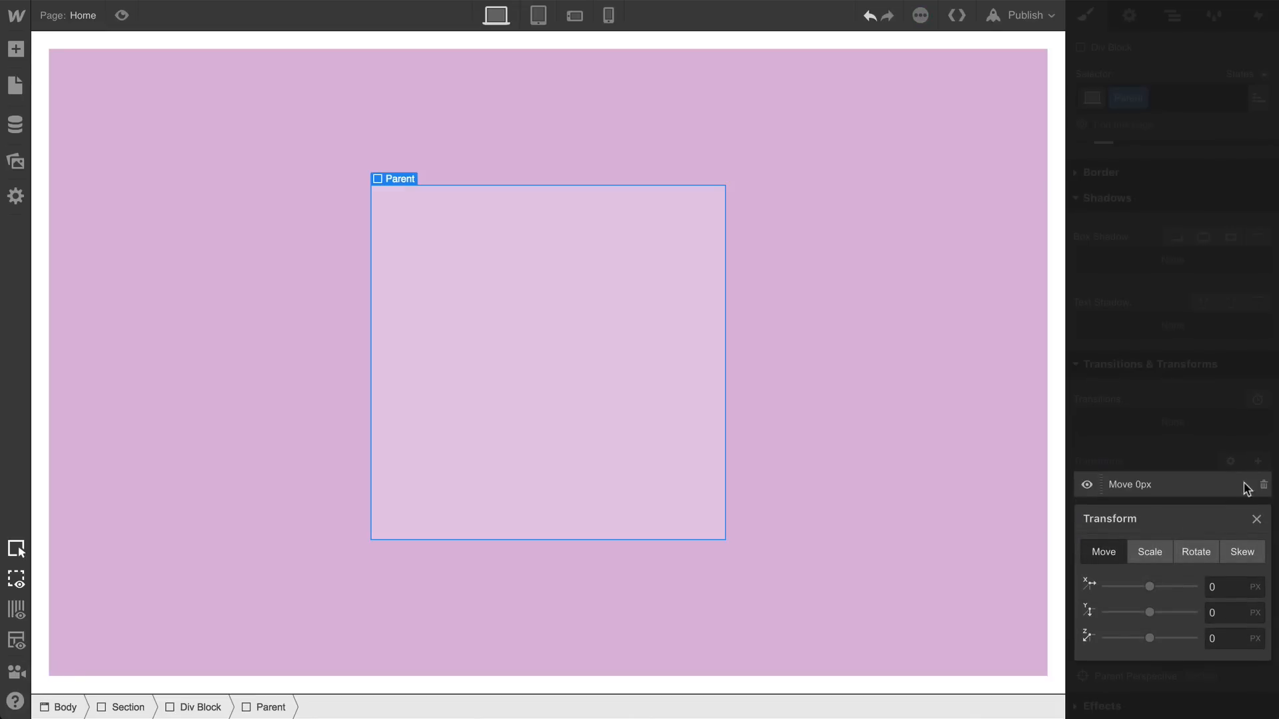
click(1195, 551)
text(.001)
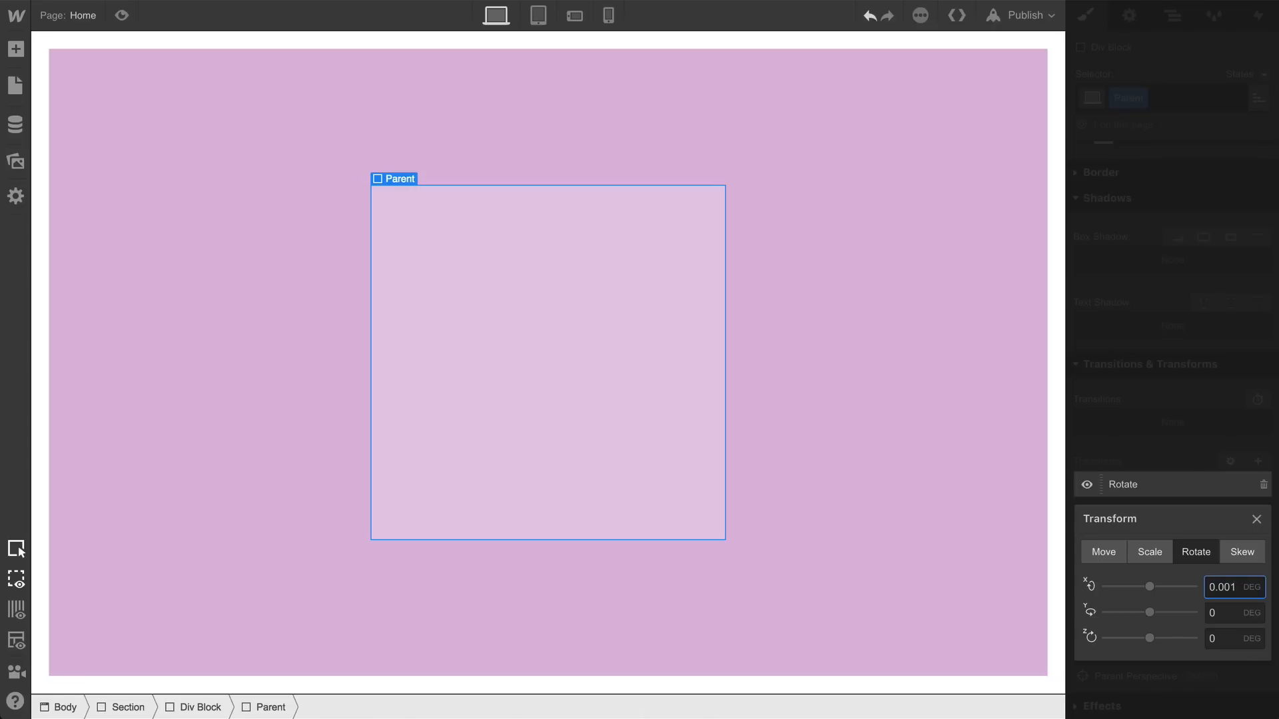
click(1256, 518)
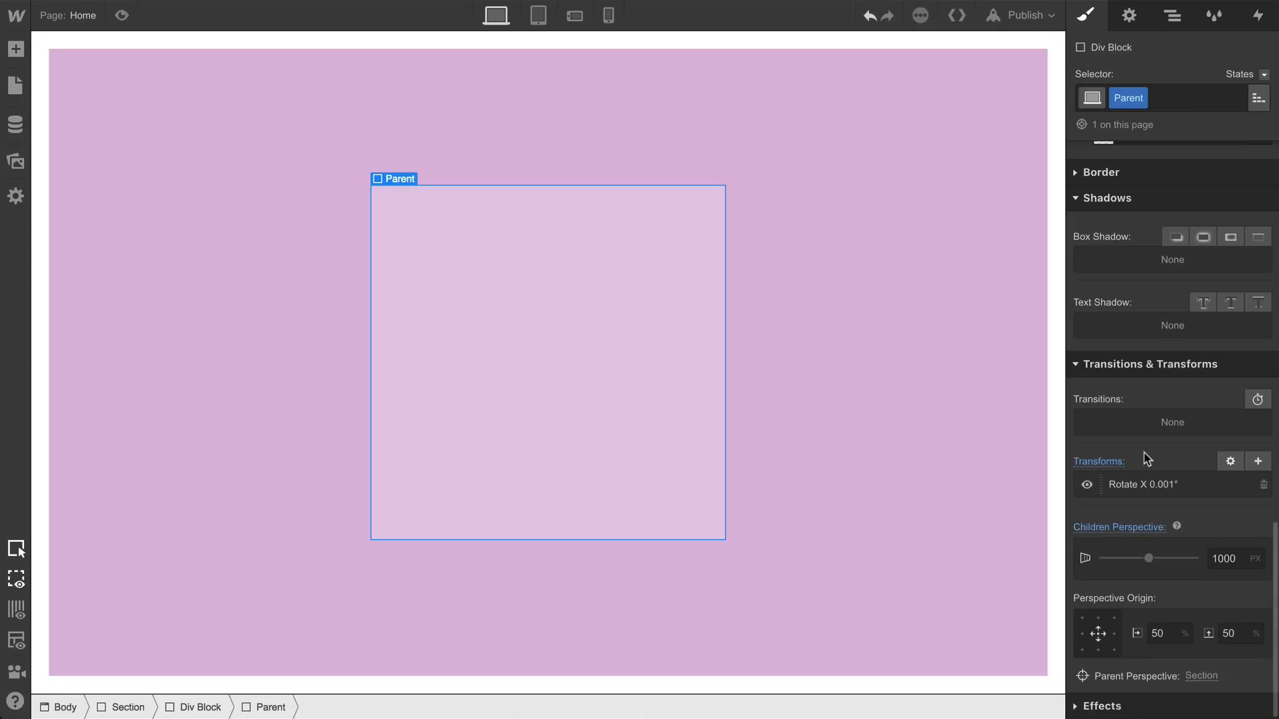
Step: Add a Mouse Move in Viewport page trigger whose action plays a mouse animation
click(1257, 15)
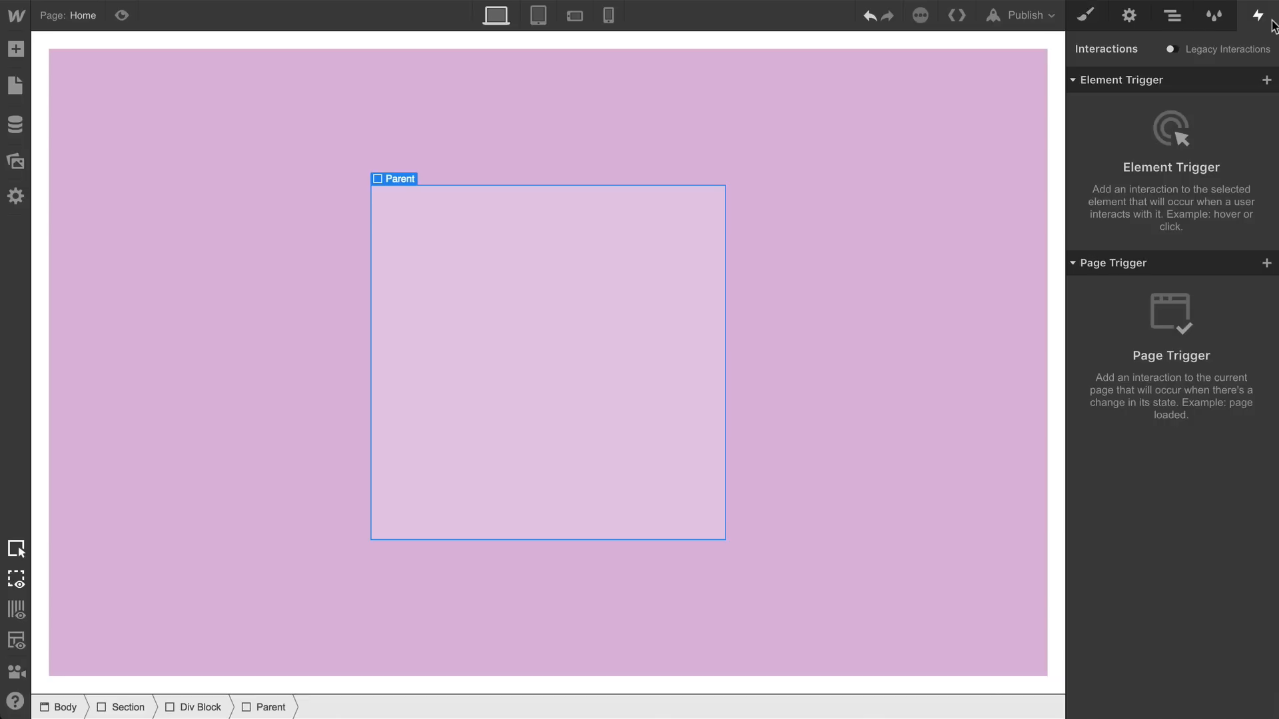
click(1266, 263)
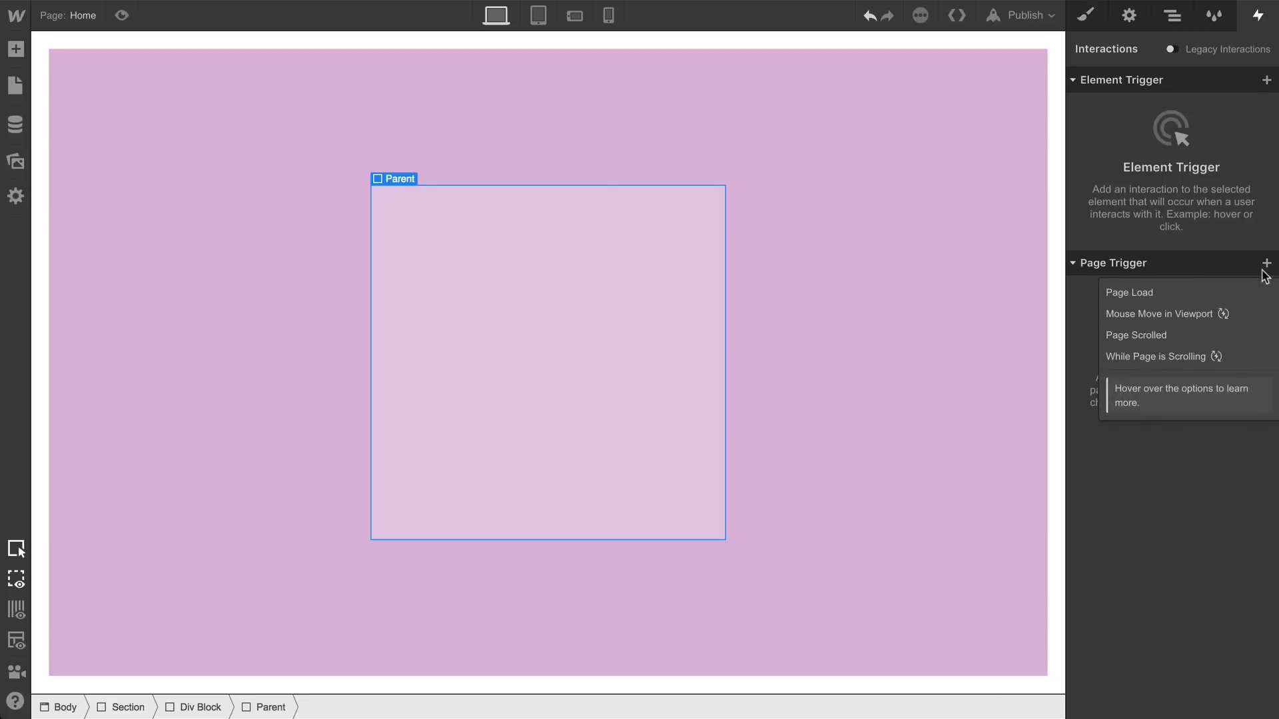
click(1159, 315)
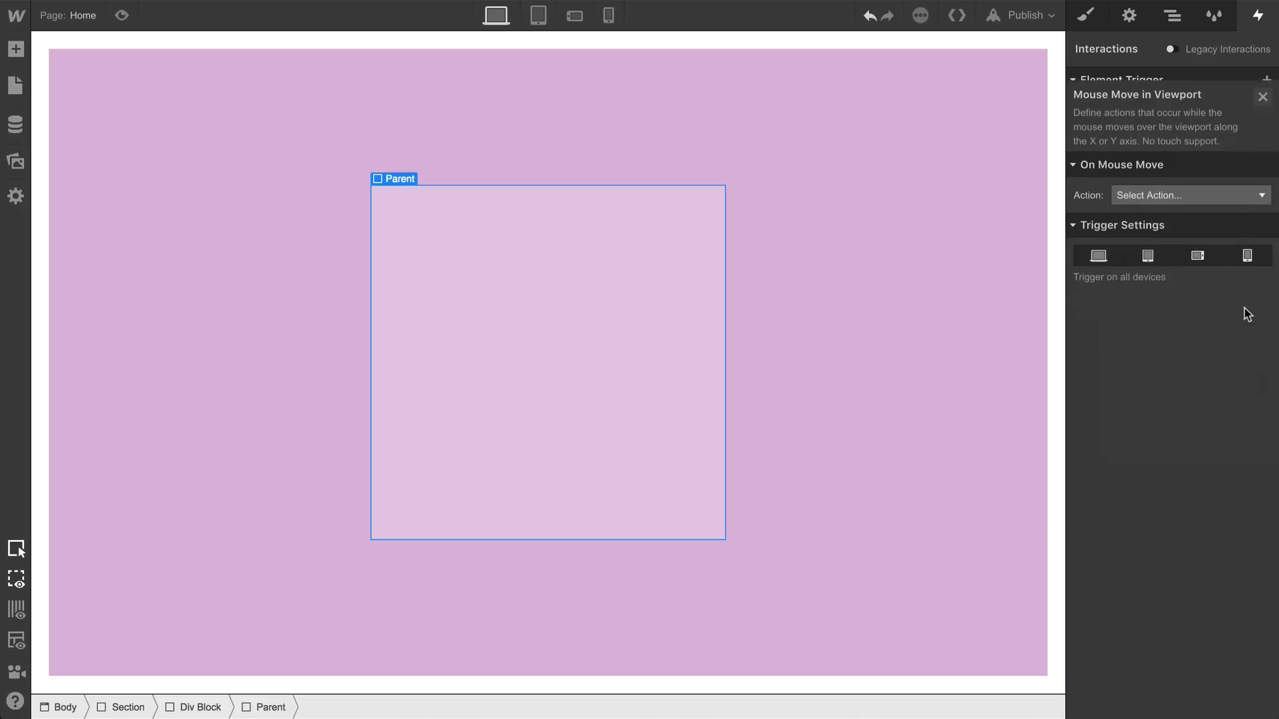
click(1187, 194)
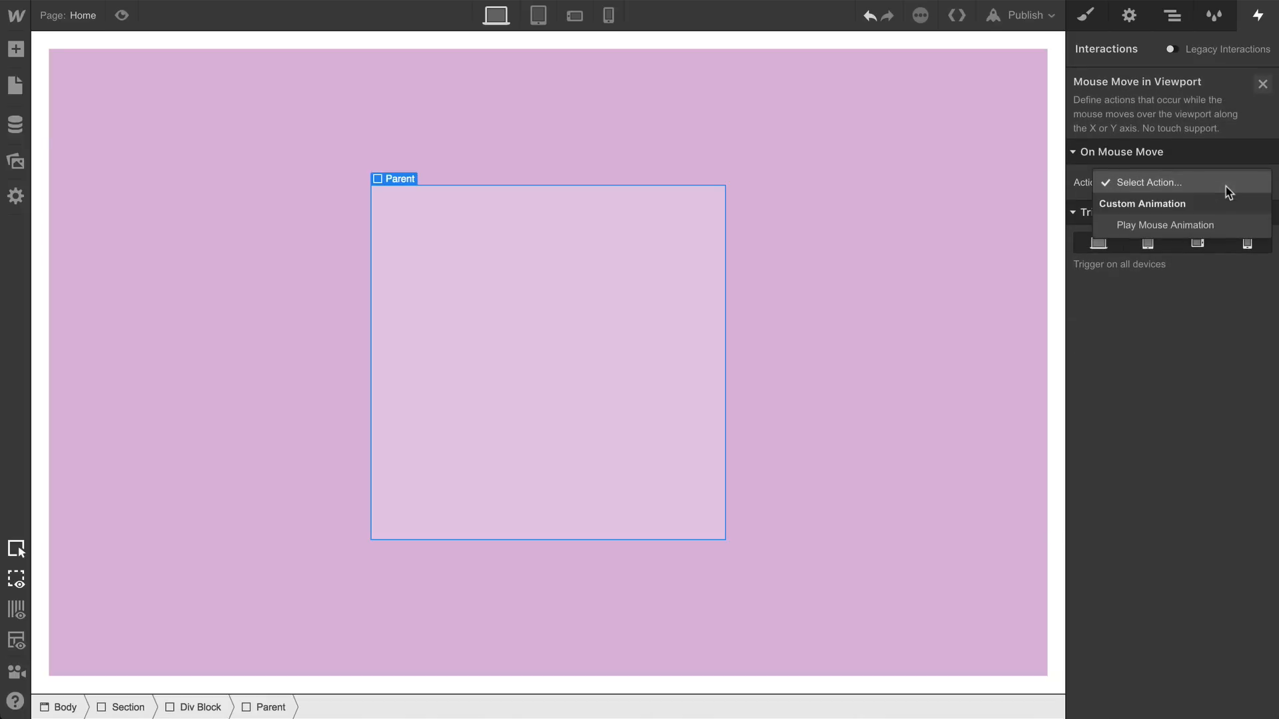
click(1165, 225)
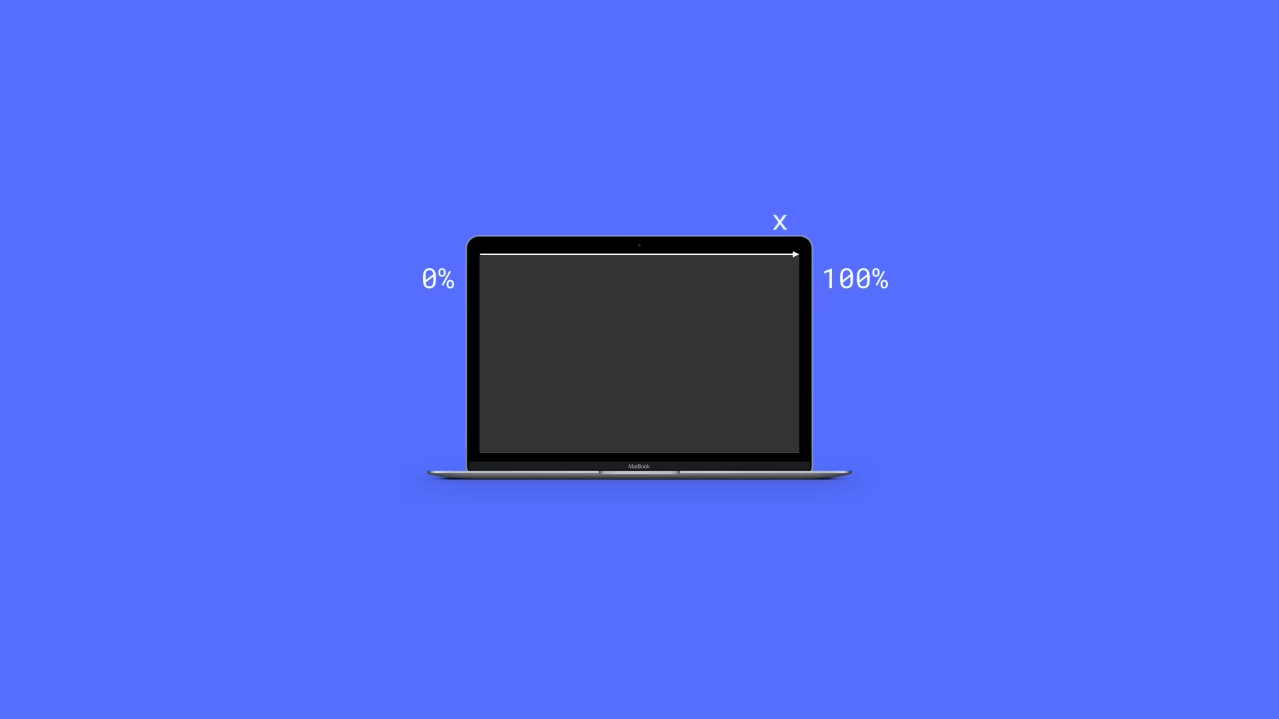
mouse_move(489, 281)
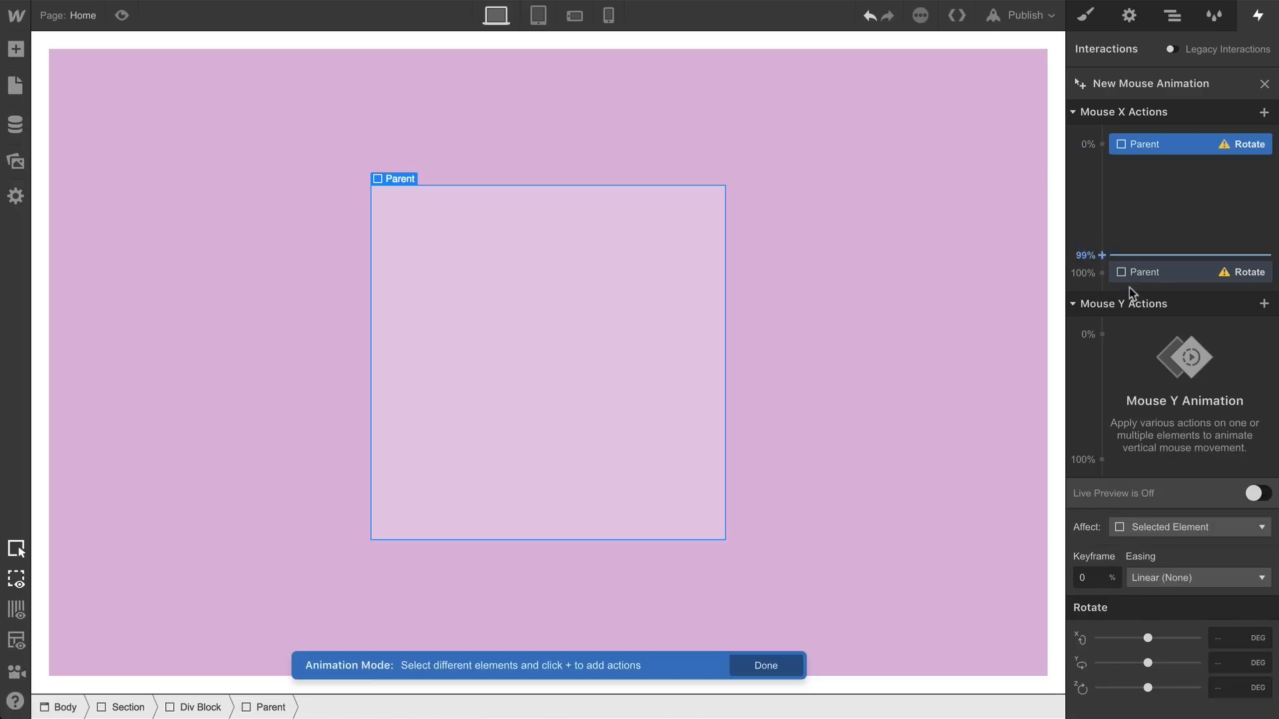
Step: Enter Parent's rotation keyframes: -10° and 10° on Y for horizontal, 10° and -10° on X for vertical movement
text(-10)
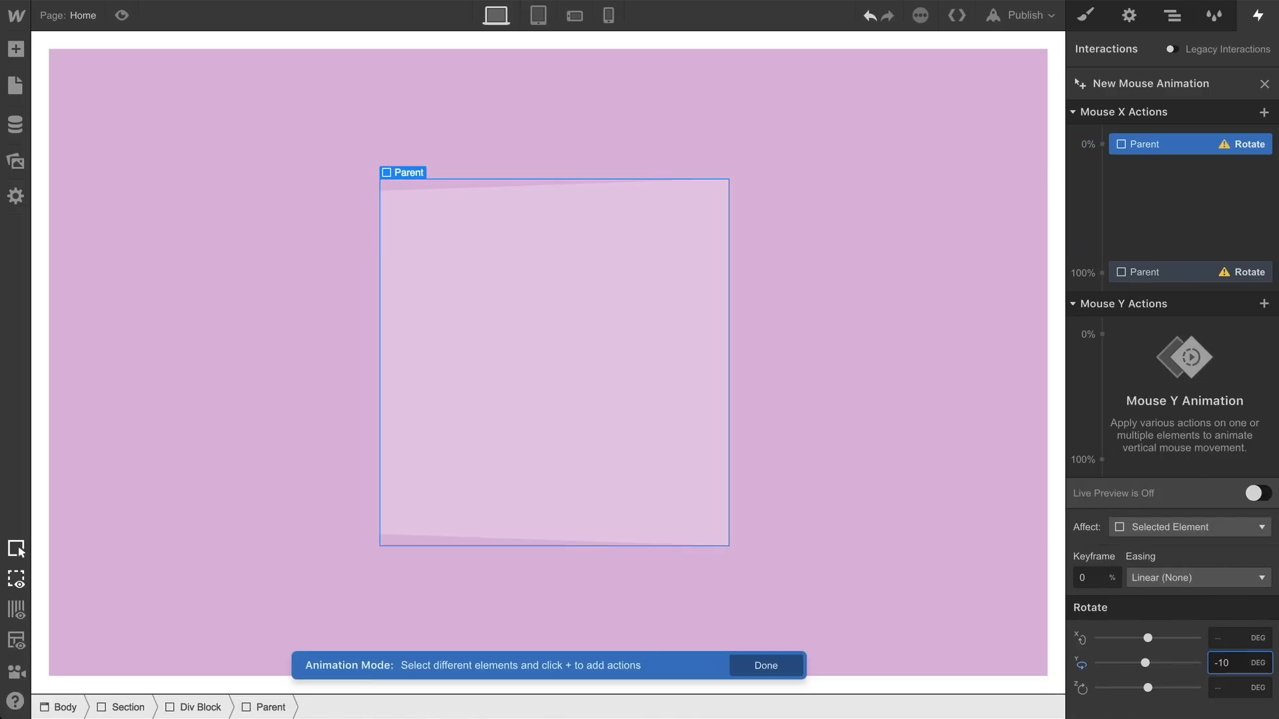
click(1222, 664)
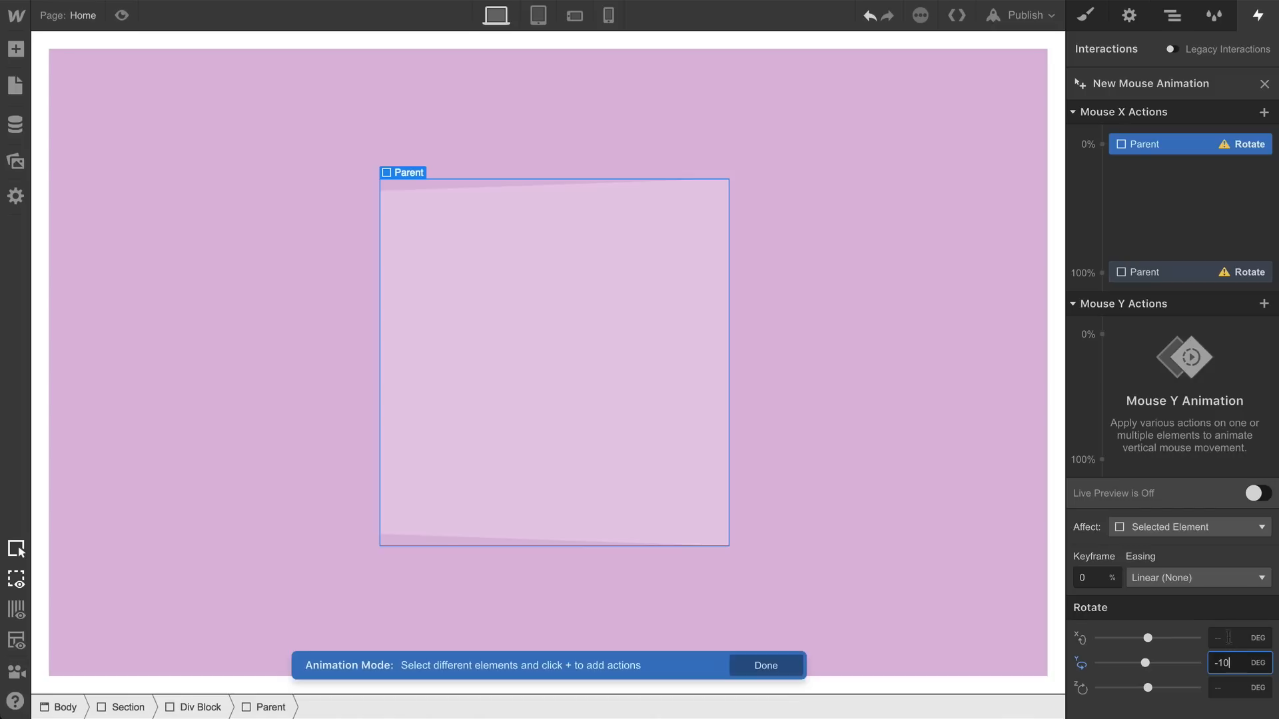
click(1187, 271)
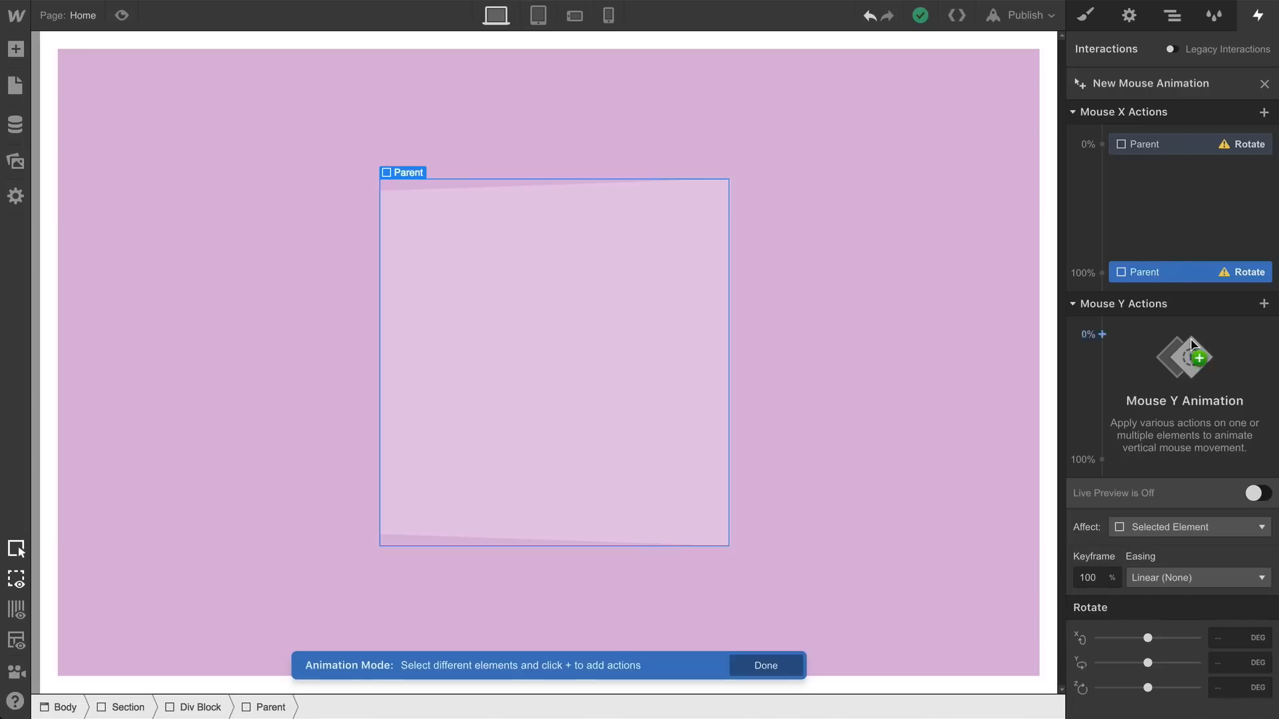
text(10)
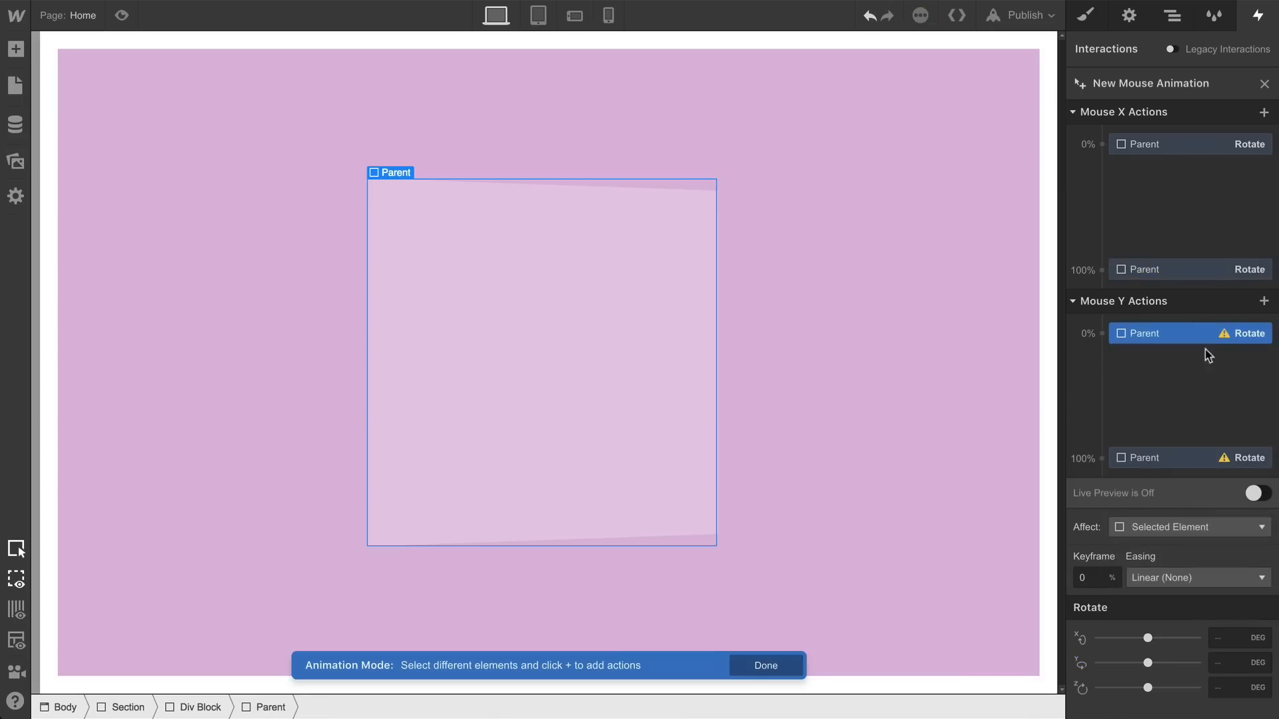
text(10)
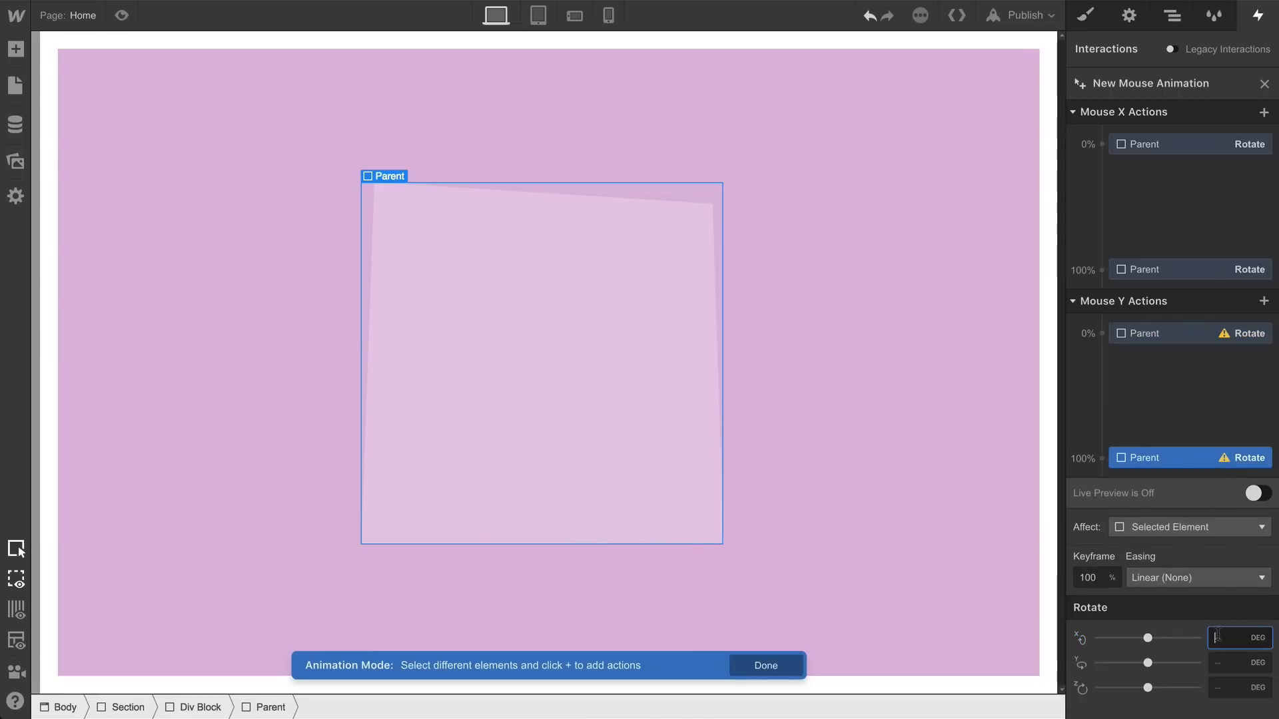
text(-10)
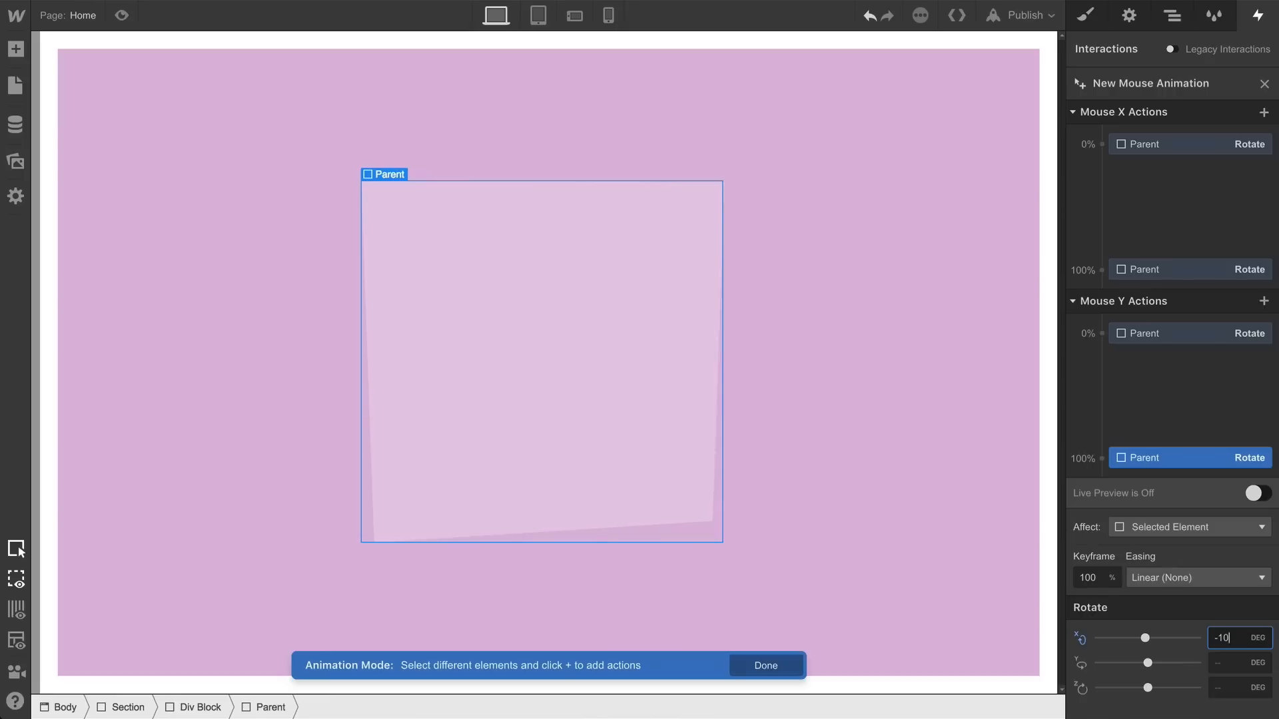
mouse_move(1222, 614)
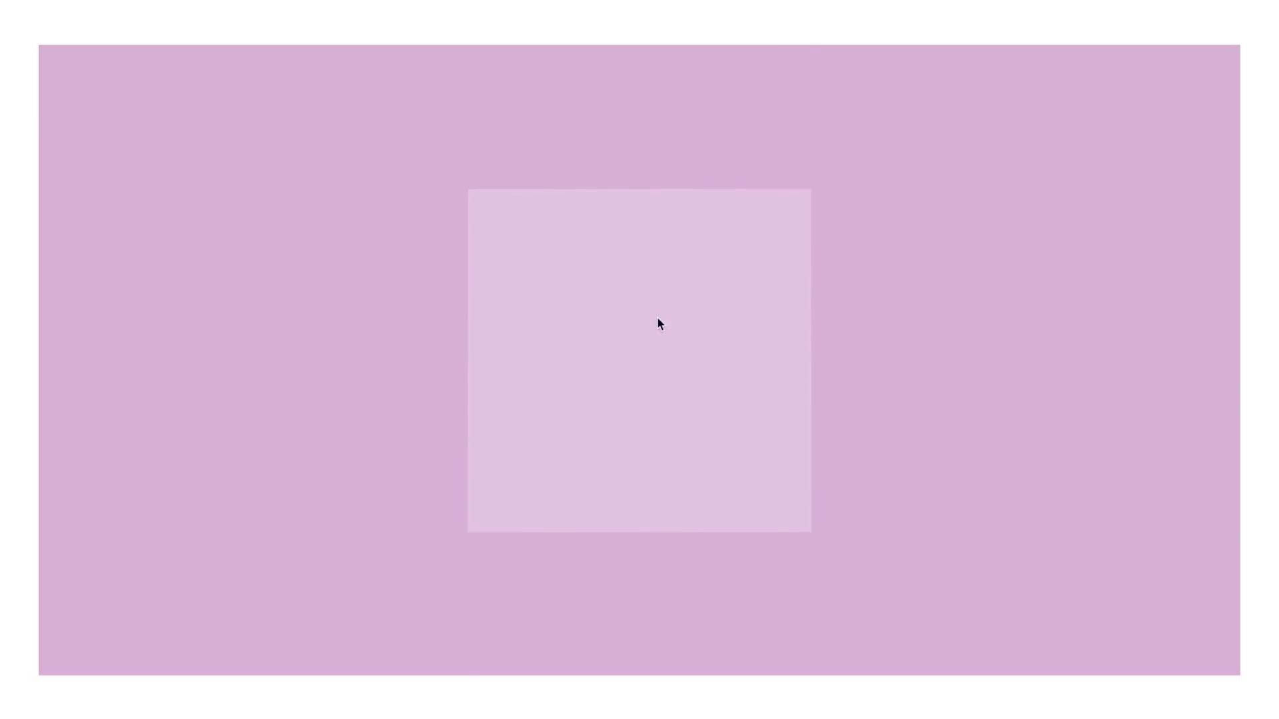
mouse_move(803, 247)
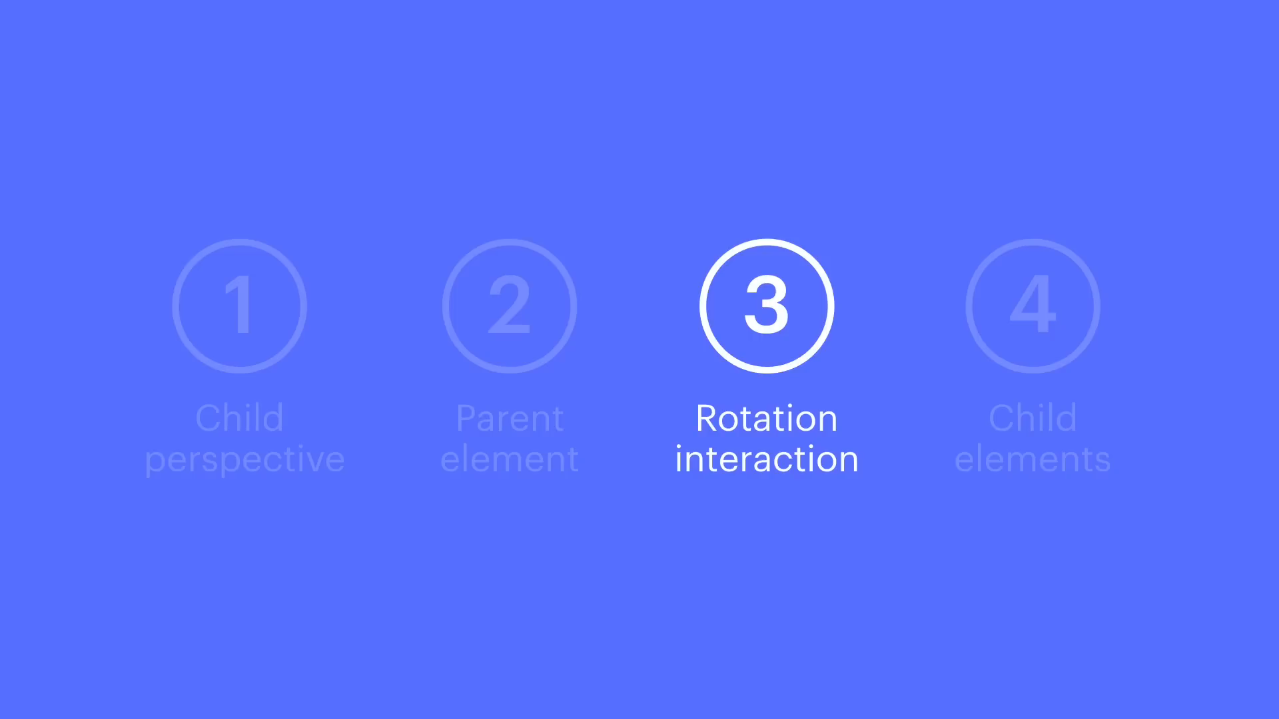
click(1030, 307)
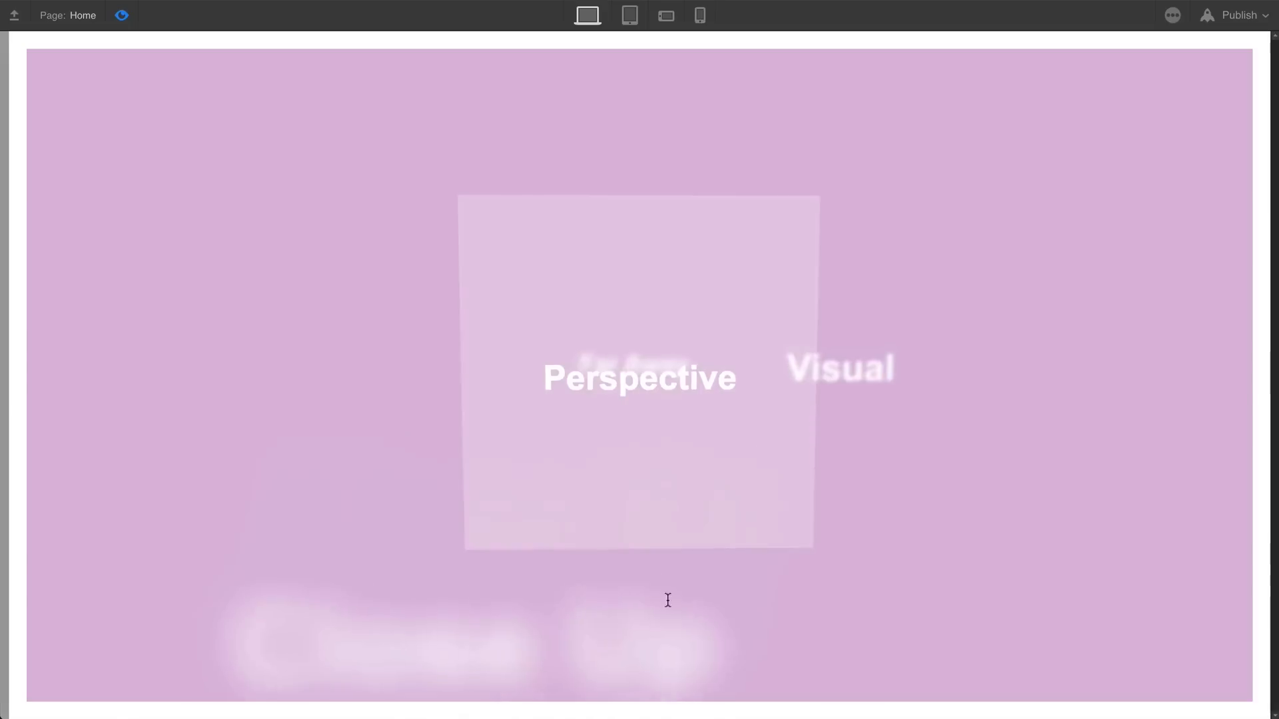
Step: Make Parent a flex container and add a Close Up heading centred inside it
scroll(down, 3)
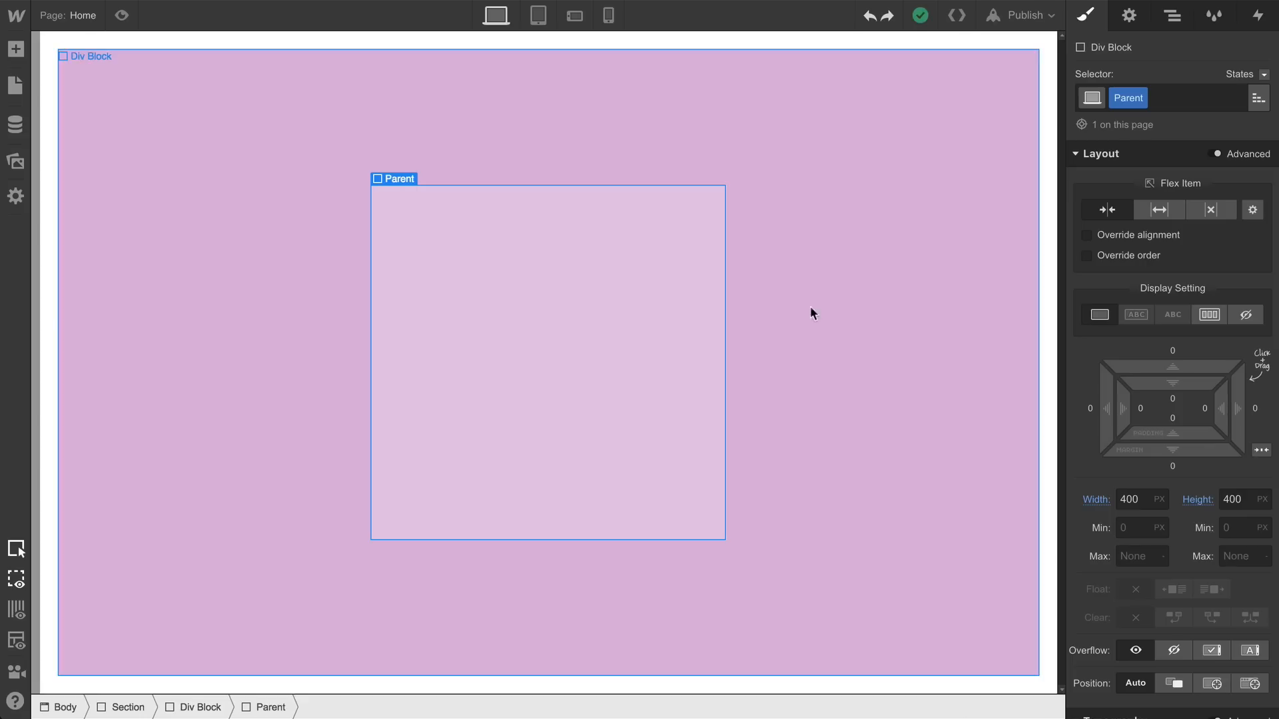
click(1208, 314)
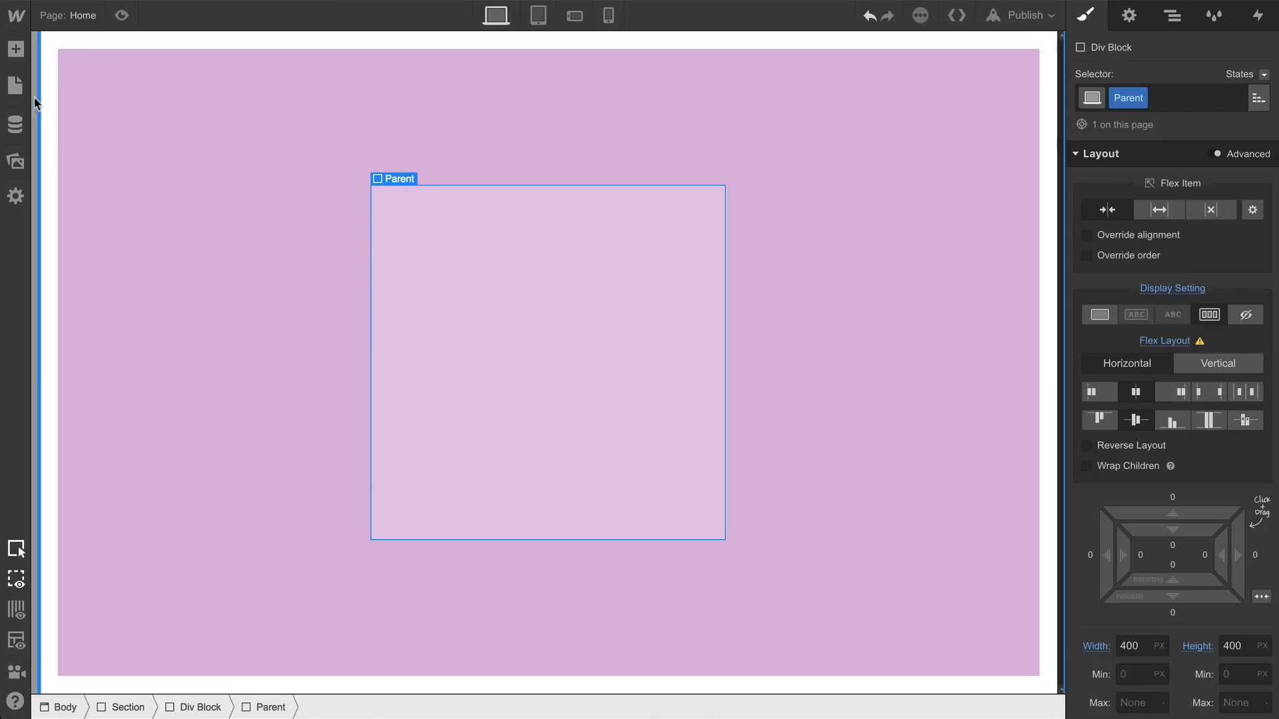
click(14, 49)
text(Close Up)
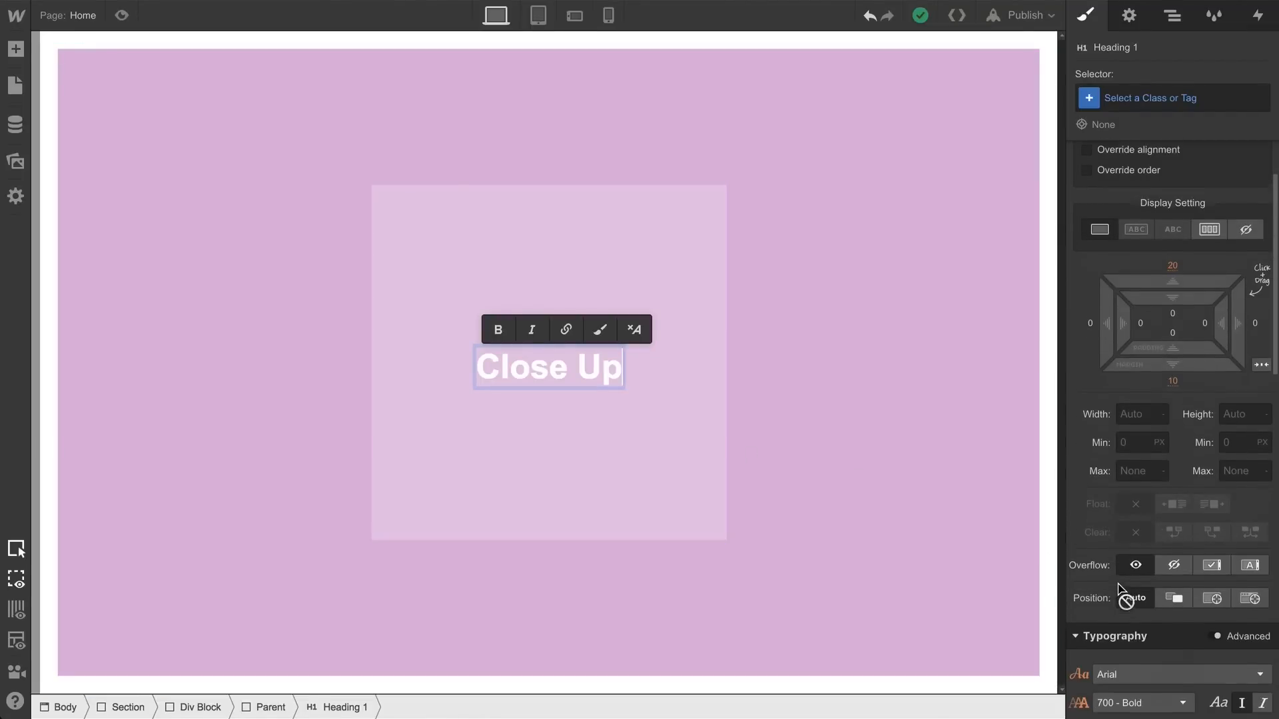
Step: Give the Close Up heading a Heading class and a Move Forward 250px transform
click(1211, 568)
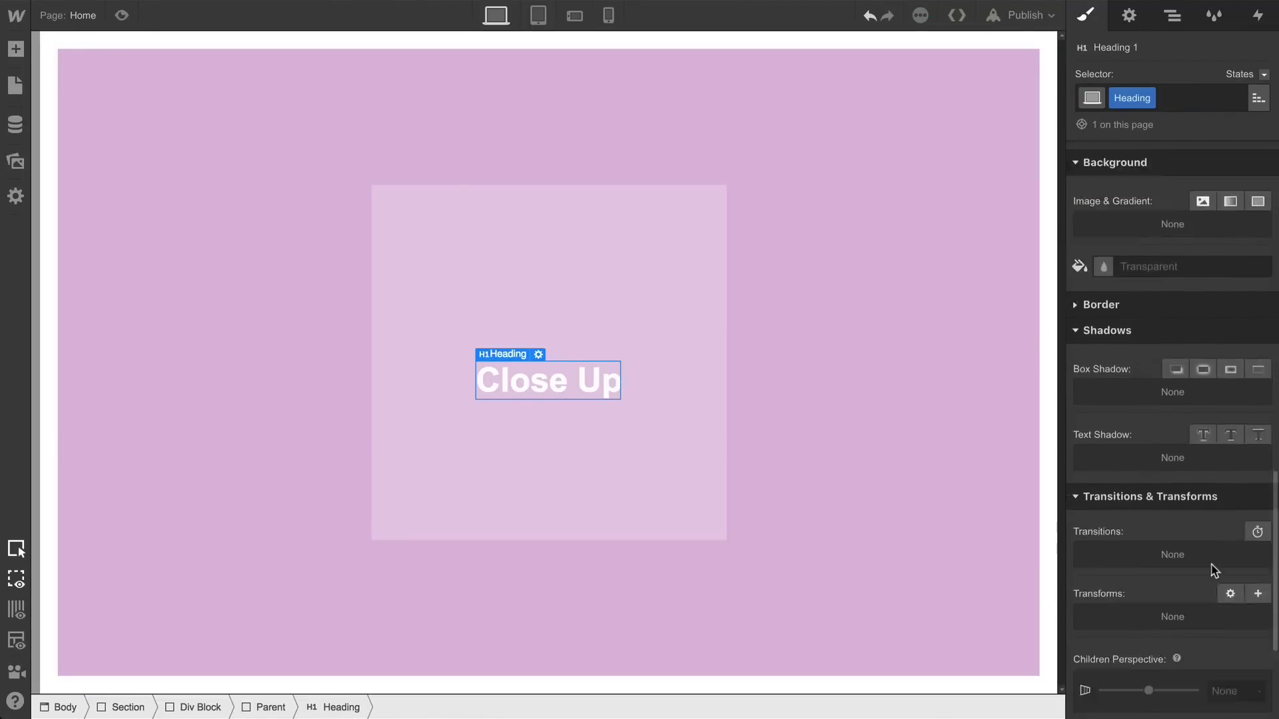
click(1256, 593)
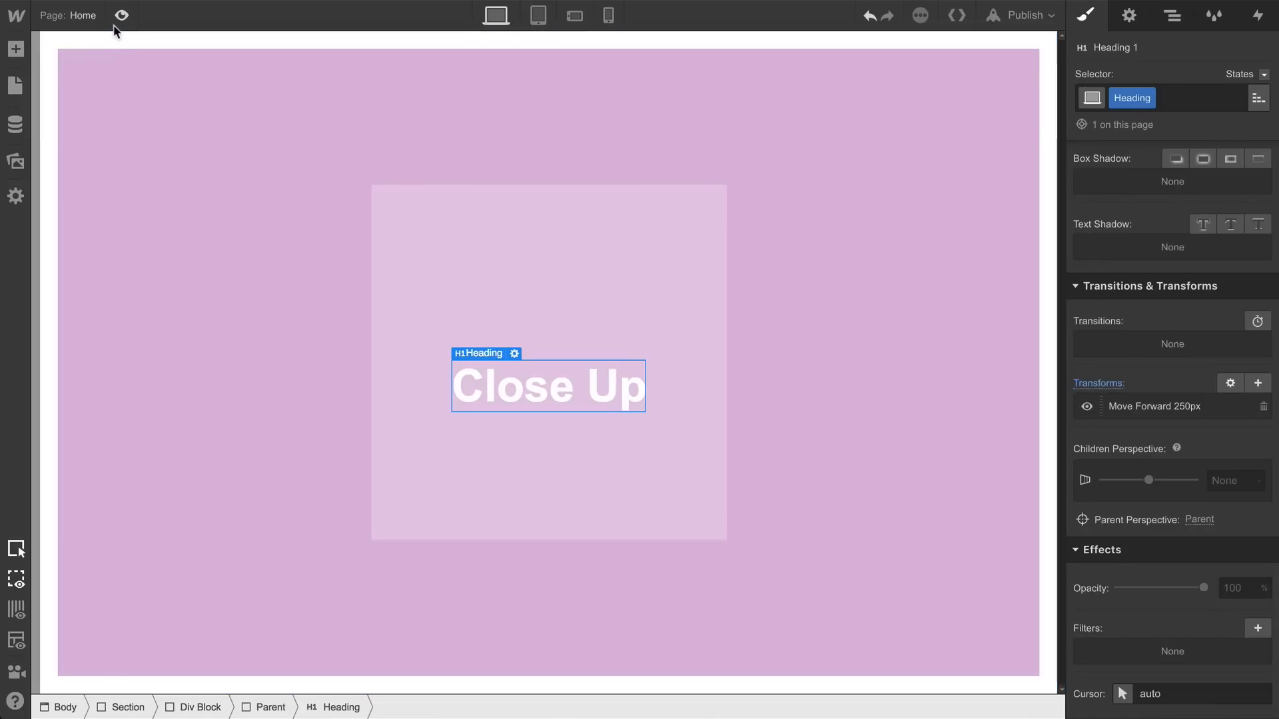
click(121, 14)
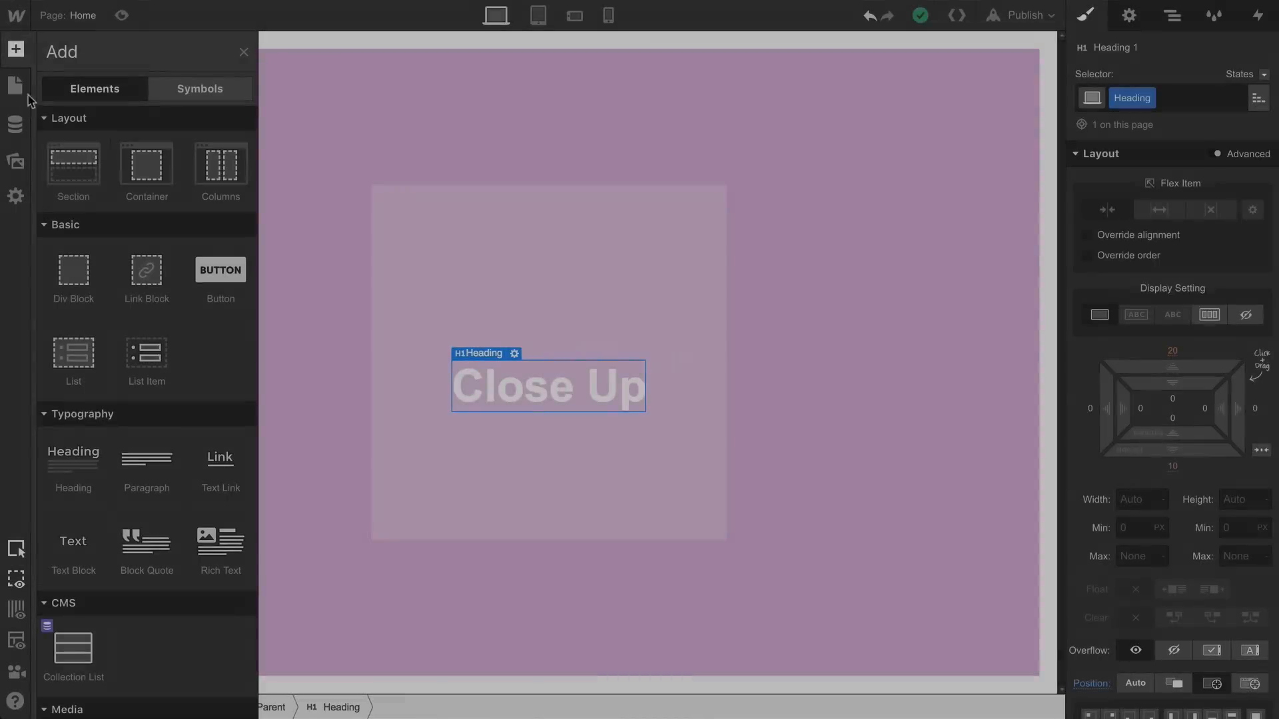
Step: Add a Far Away heading inside Parent with class Heading 2 and a negative-Z move transform
double_click(546, 385)
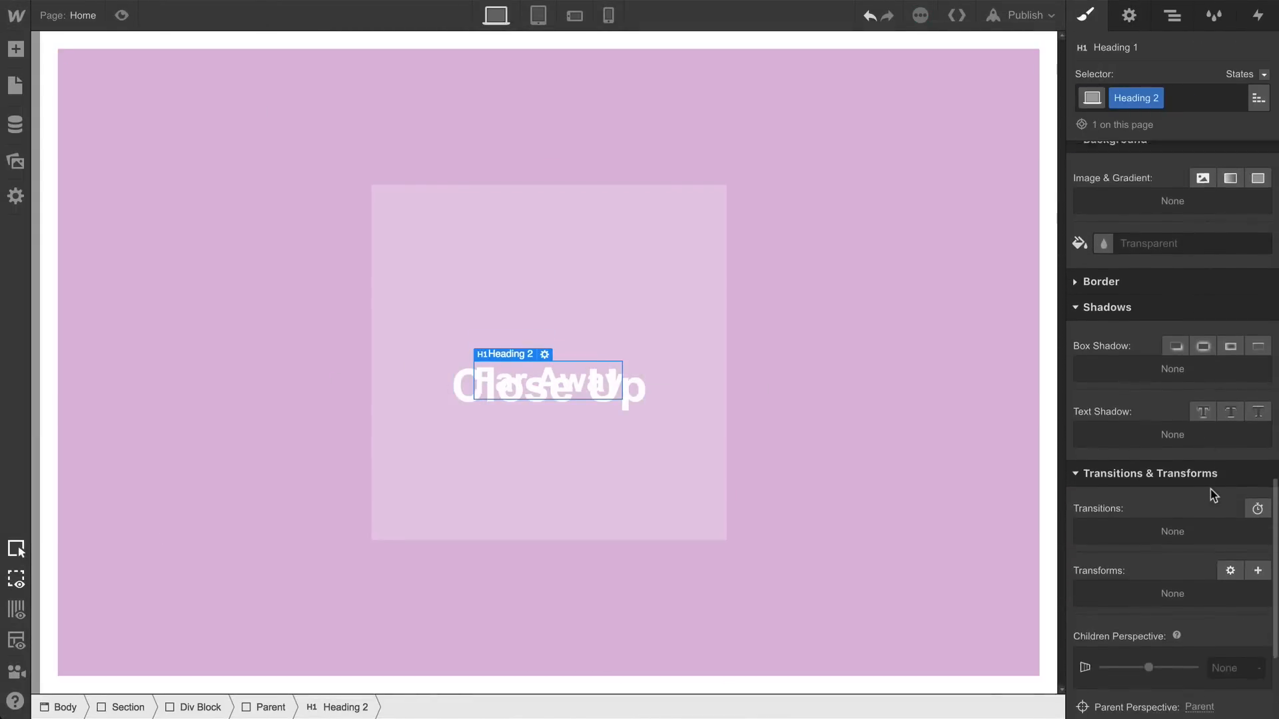
click(1256, 570)
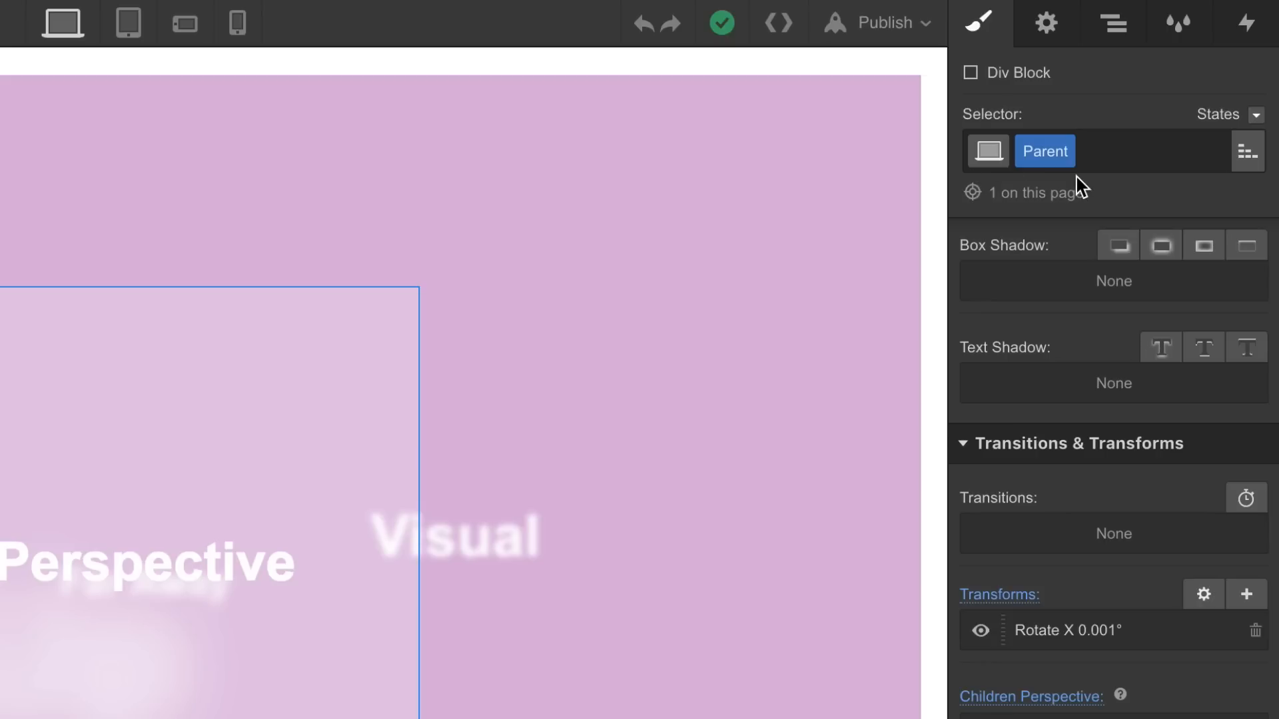
Step: Add a 5px blur filter to the Far Away heading moved back 370px
click(1244, 23)
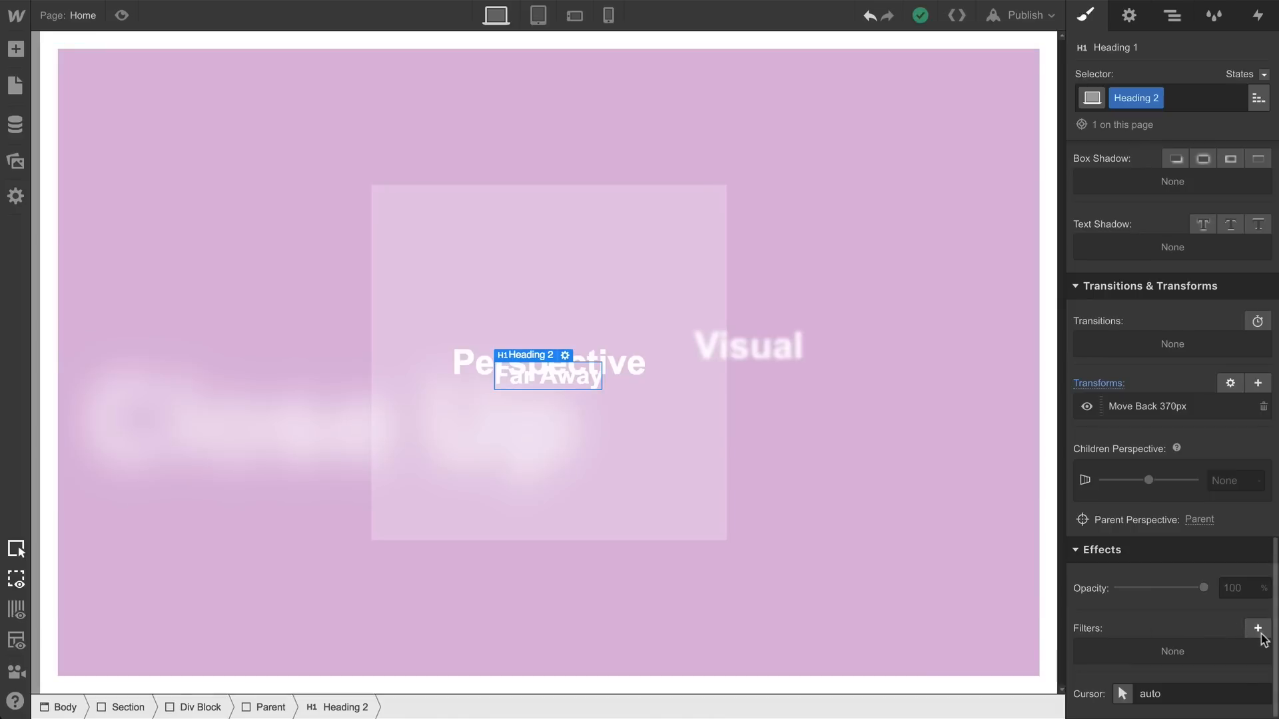
click(1256, 628)
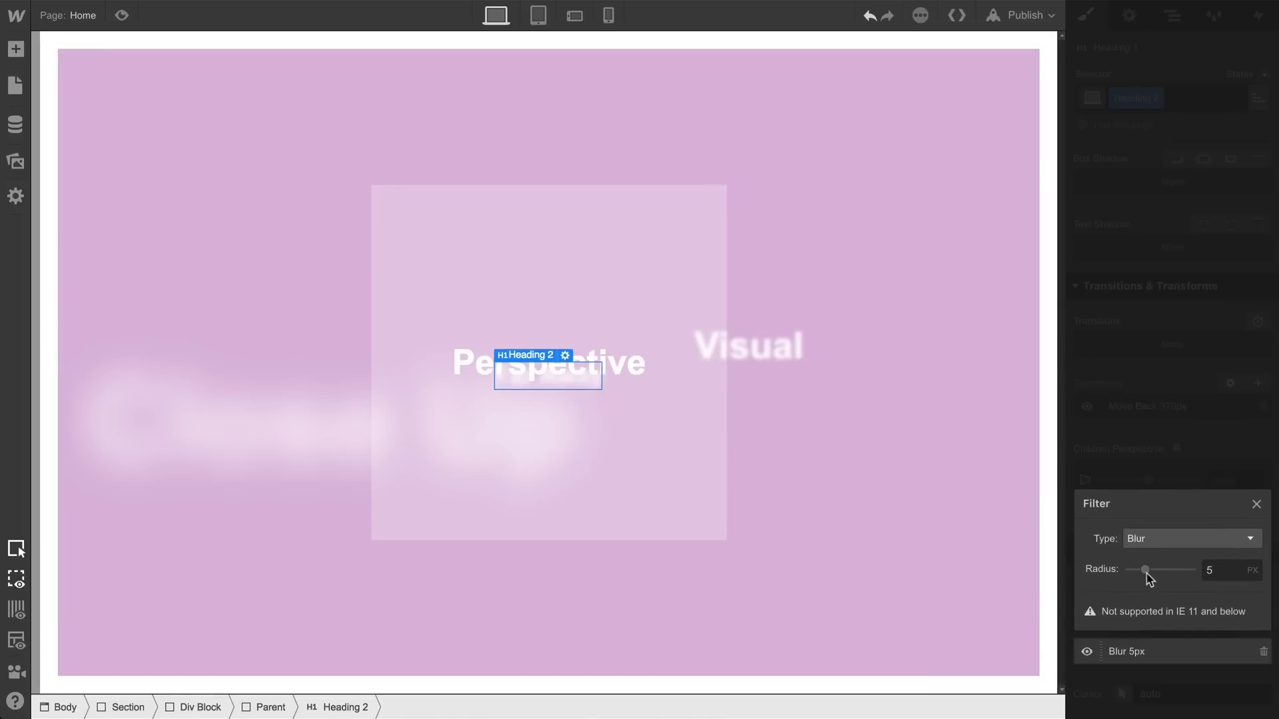
mouse_move(1162, 514)
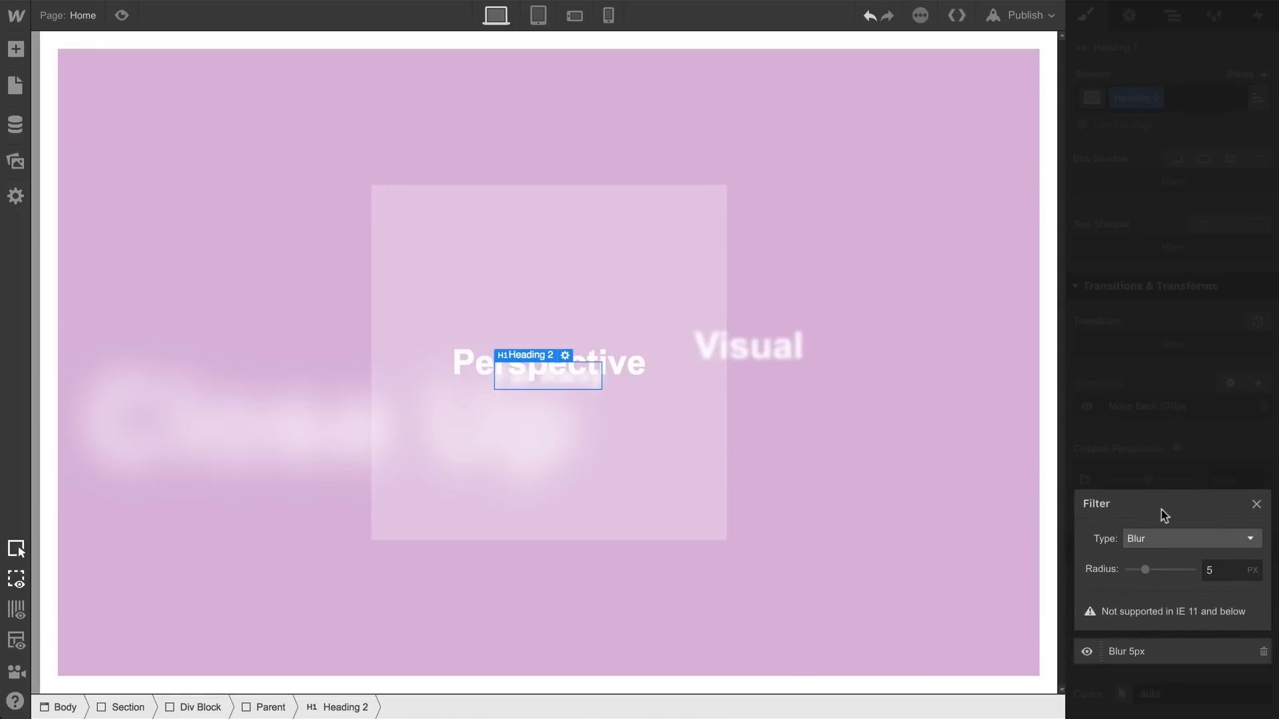